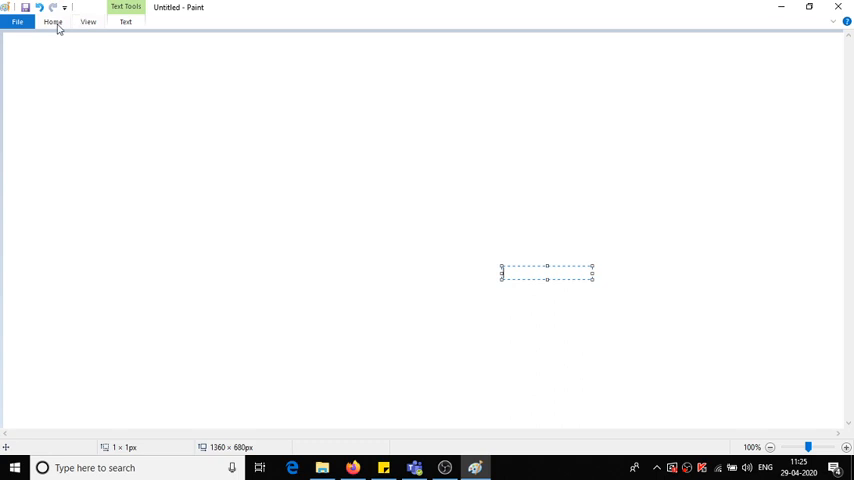
- Dismiss the empty text box and draw rectangles in a row across the lower canvas
click(53, 22)
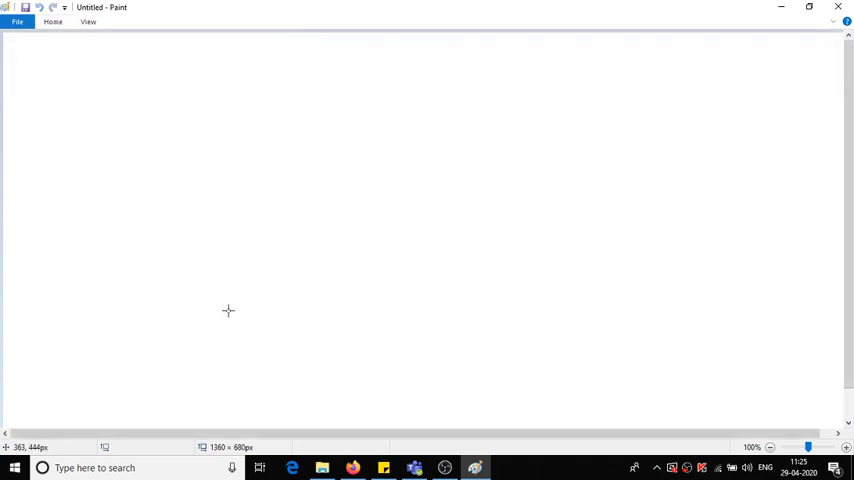
drag(204, 303, 294, 333)
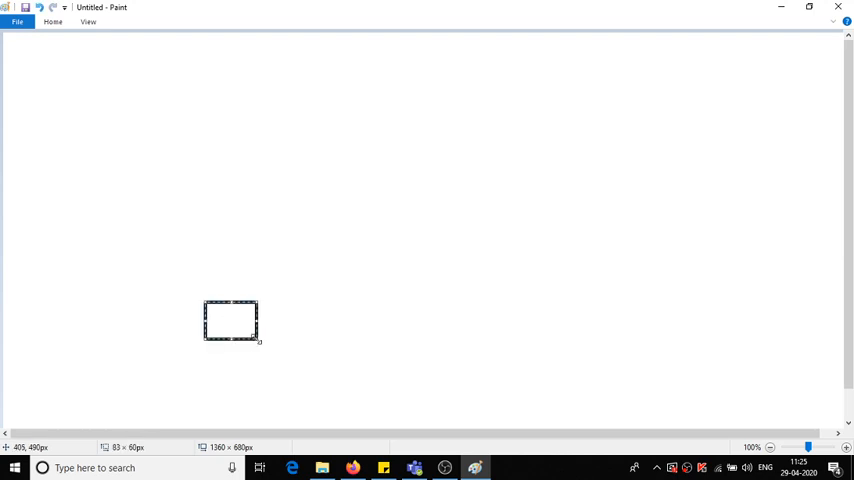
drag(322, 299, 372, 347)
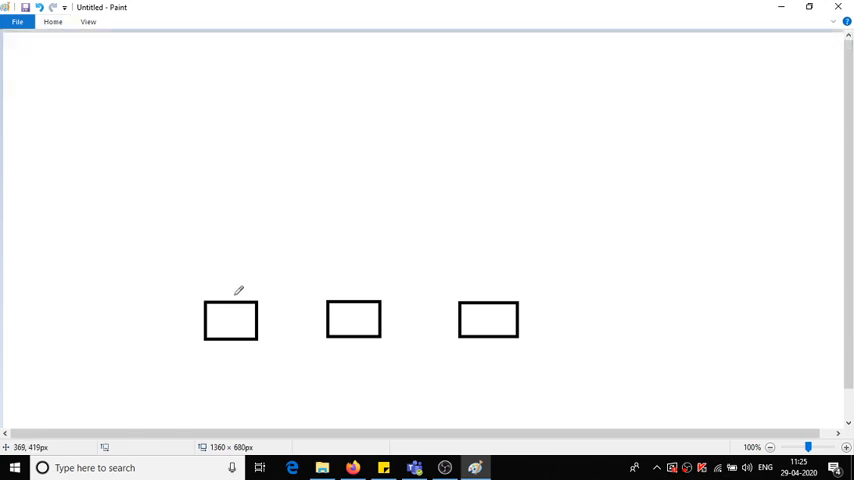
- Draw a curved link between the left and right lower boxes
drag(233, 300, 345, 297)
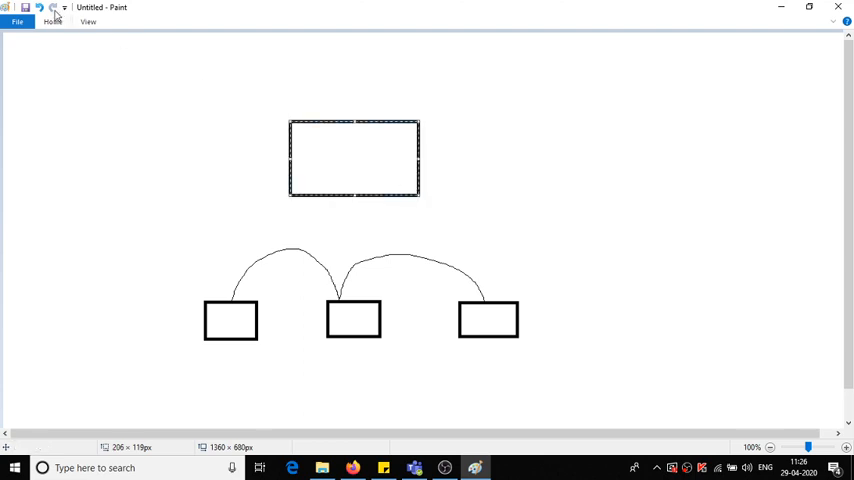
click(53, 21)
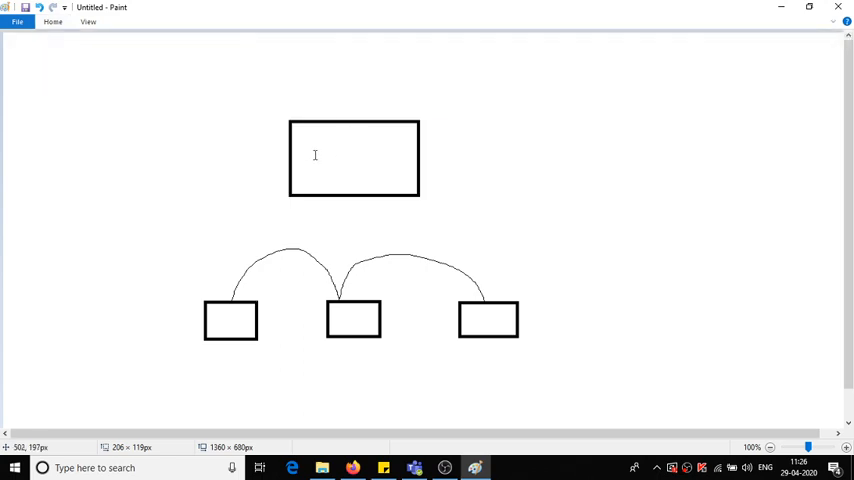
- Label the big box and type the note 'Workgroup = 20', fixing a typo
click(315, 155)
text(Domain)
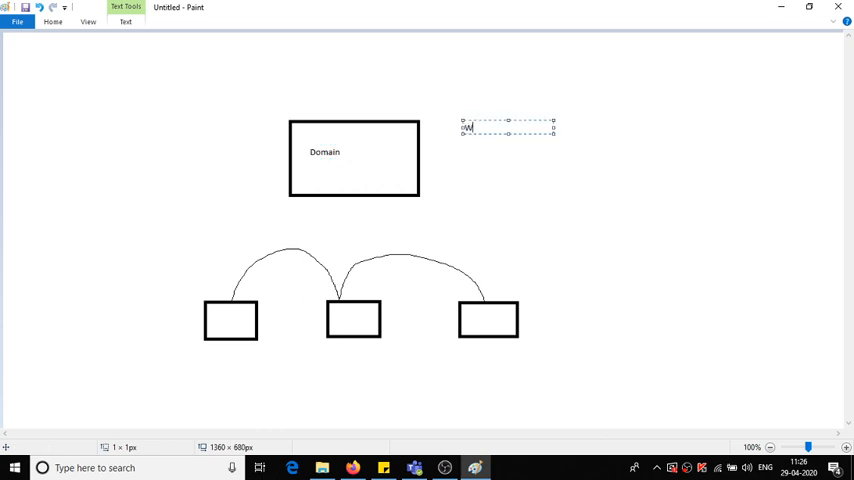
text(ork)
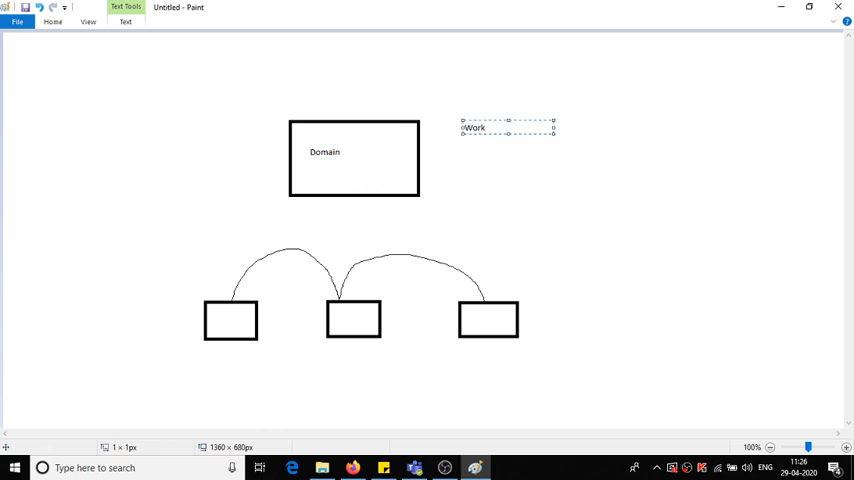
text(grop)
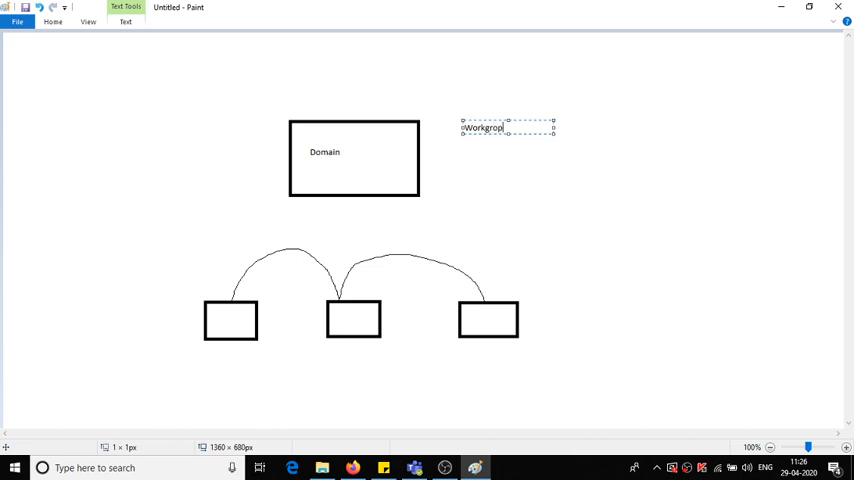
key(Backspace)
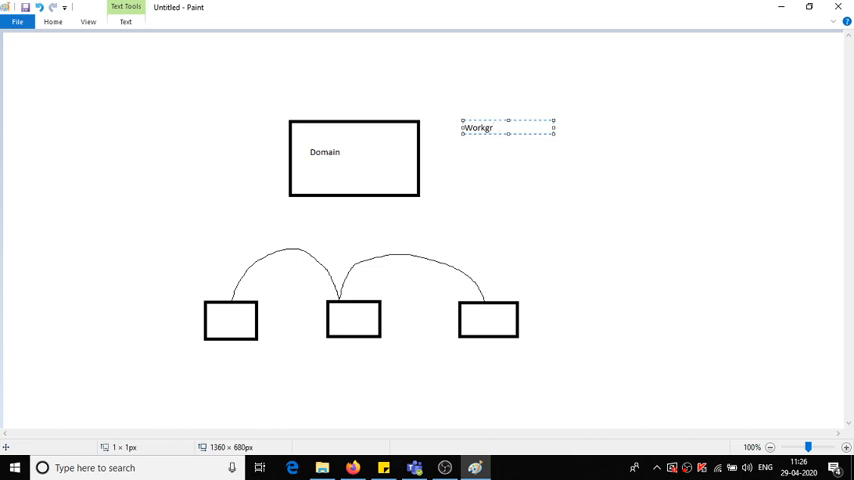
text(oup)
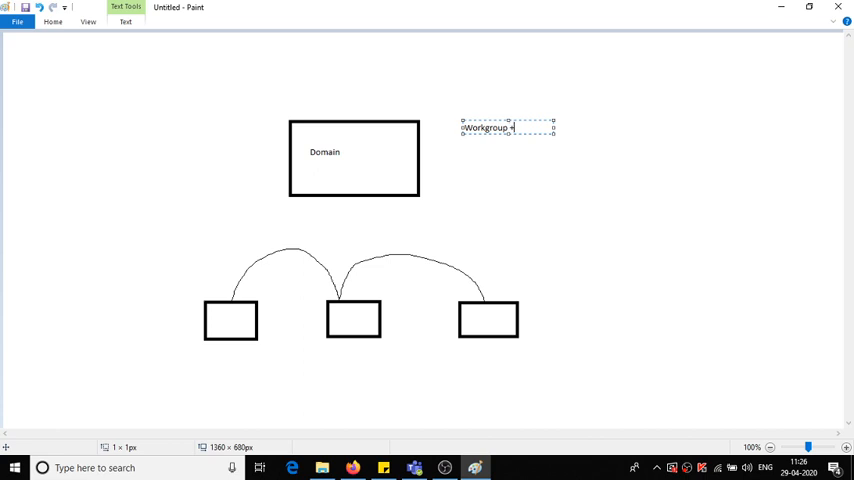
text(= 20)
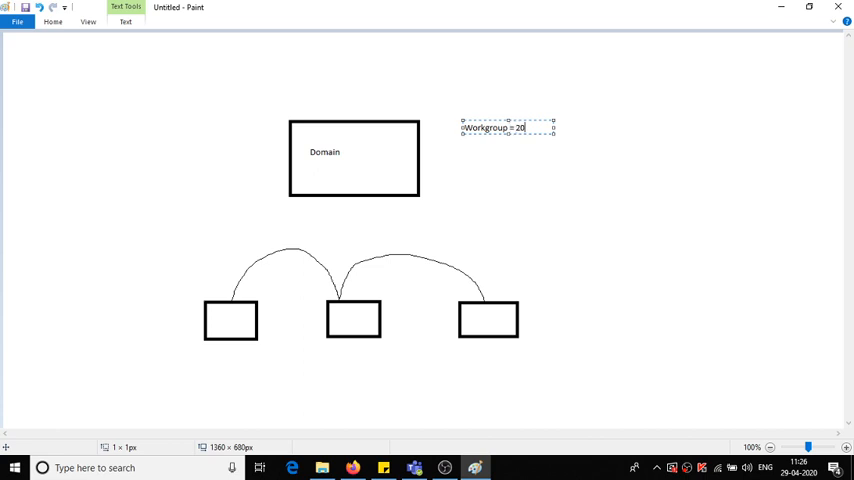
- Add the second note line 'Domain > 20'
text(Domain)
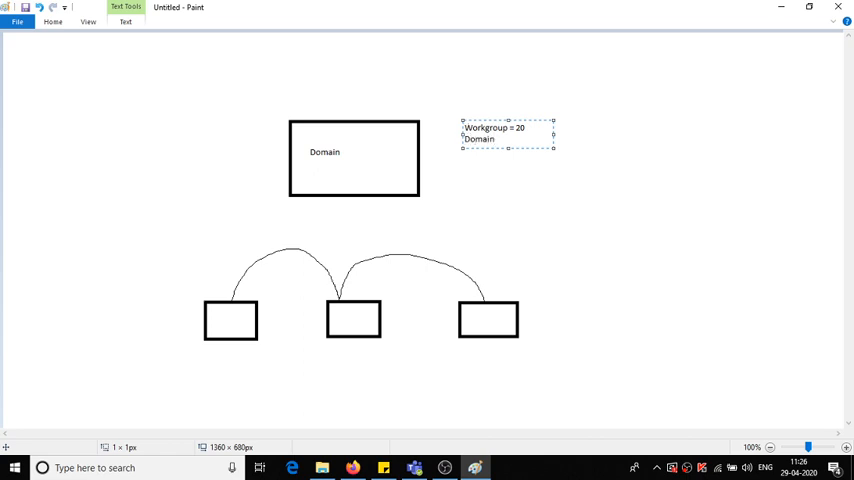
text(>)
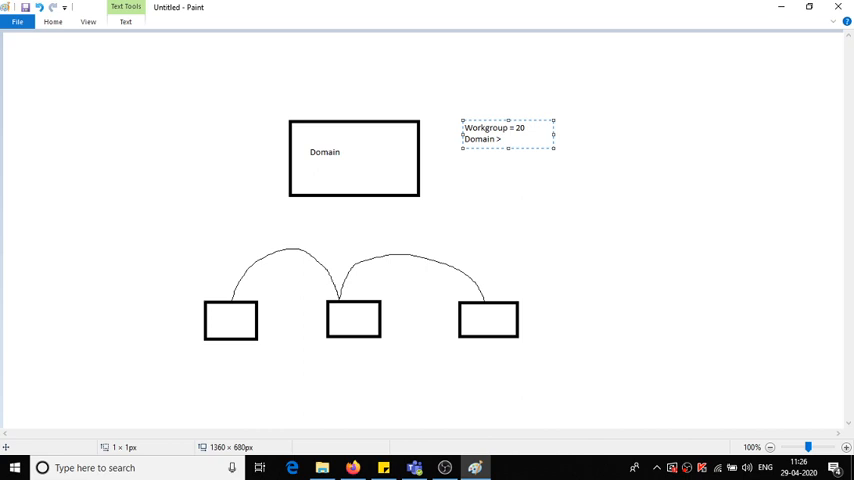
text(20)
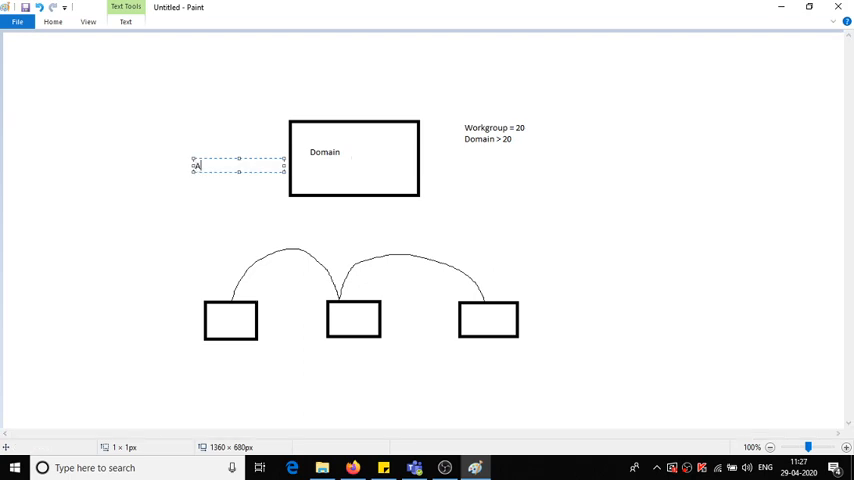
- Type the 'Authentications' label and pencil a line from Domain to the right computer
text(uthenticatio)
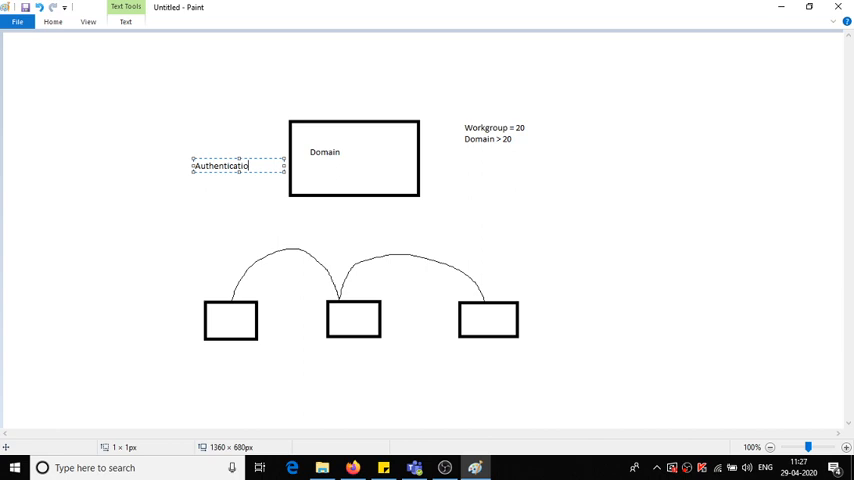
text(s)
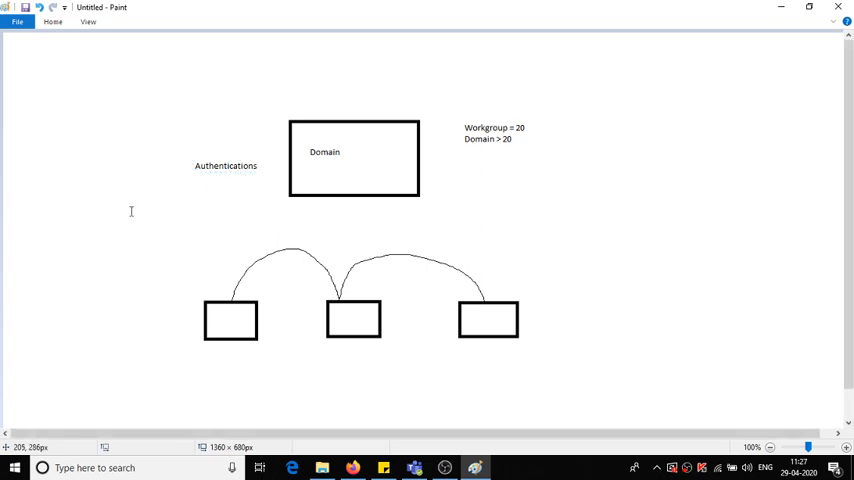
click(53, 22)
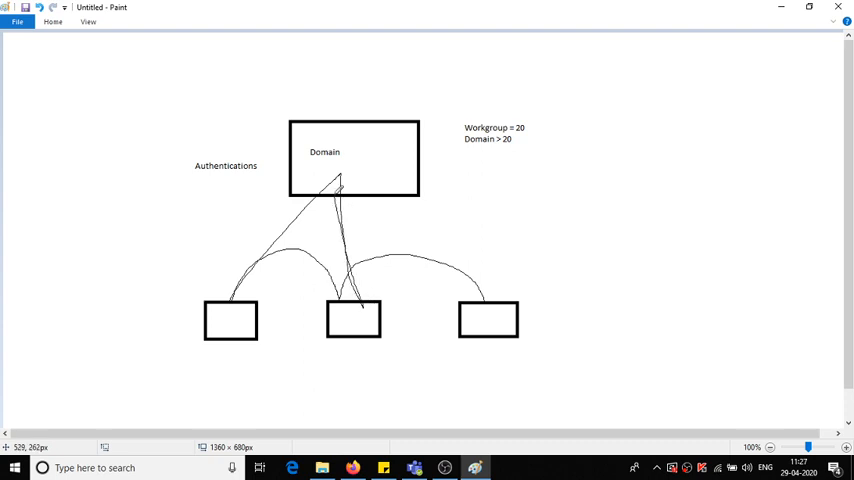
drag(338, 180, 478, 302)
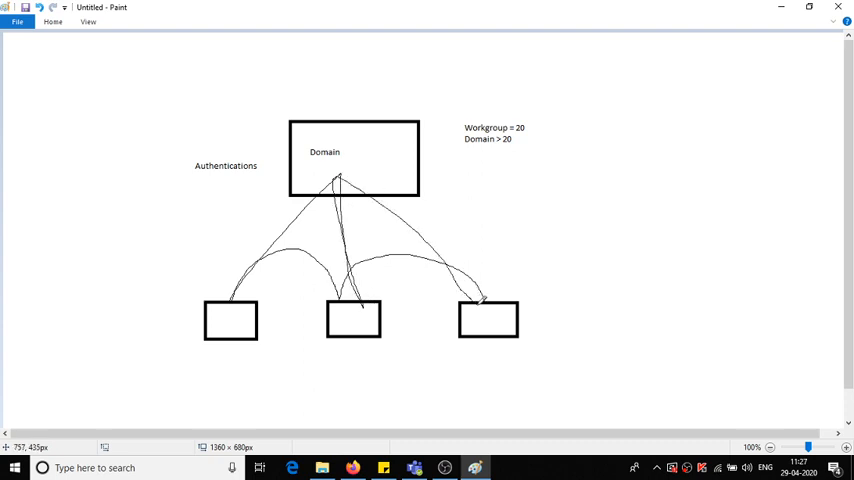
mouse_move(211, 177)
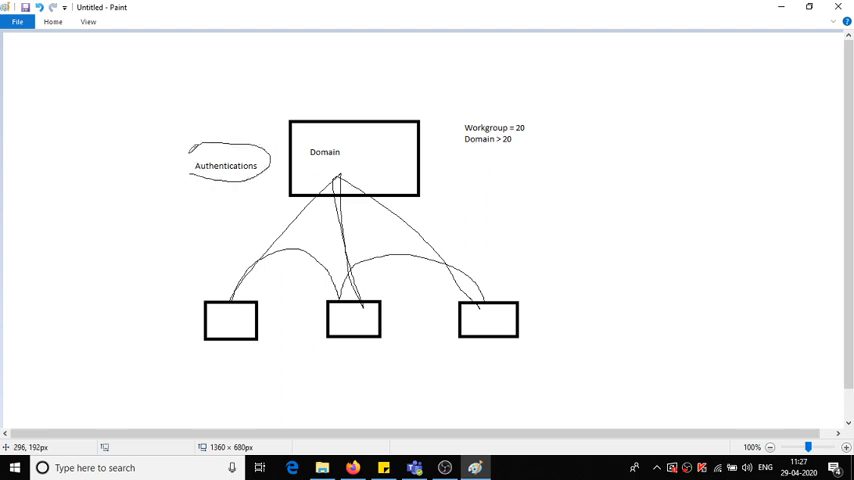
- Loop around 'Authentications' and write numbers 1 and 3 in the computer boxes
drag(190, 160, 255, 180)
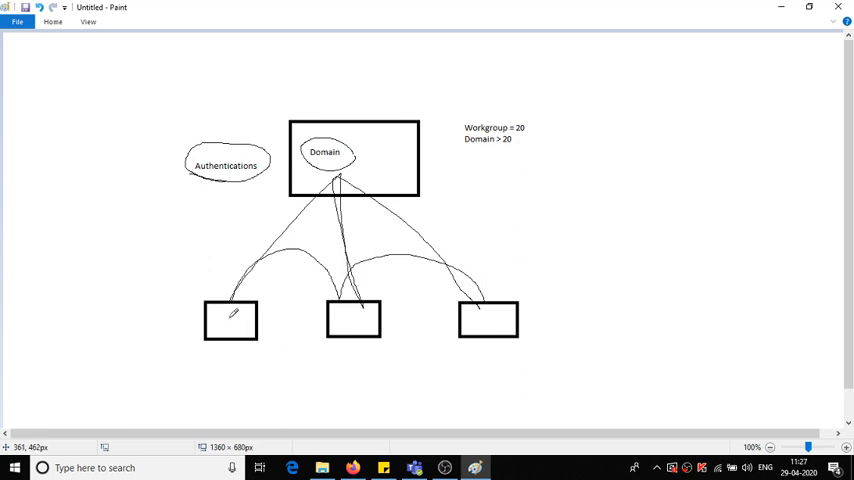
drag(232, 312, 238, 345)
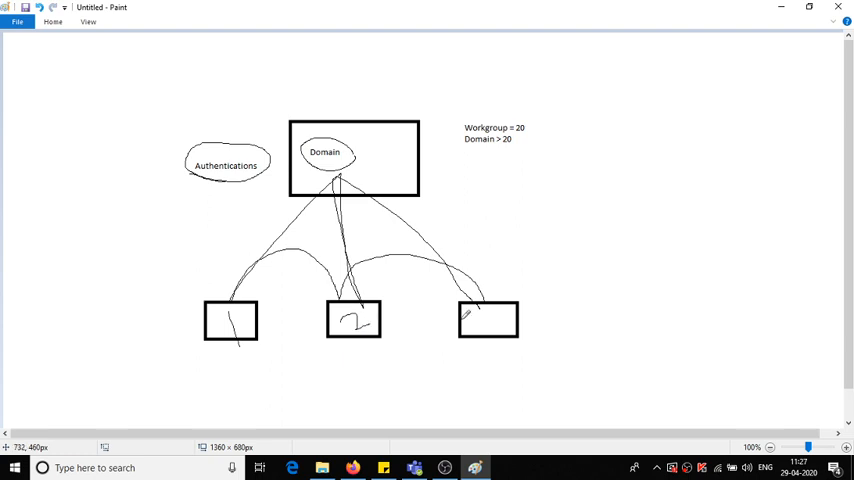
drag(470, 315, 495, 330)
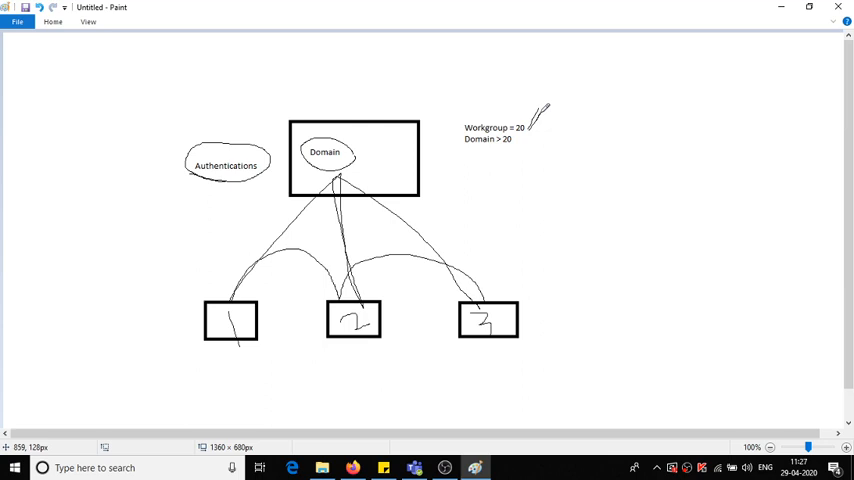
mouse_move(278, 285)
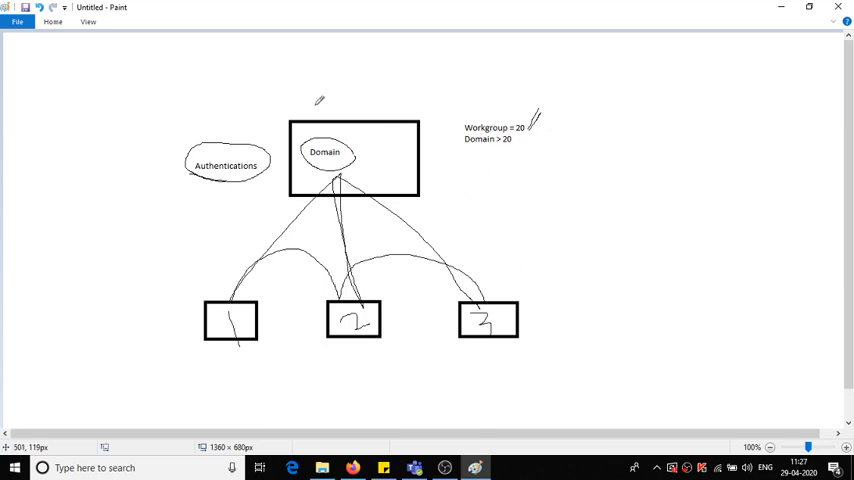
- Type 'AD' above the Domain box and drag a large rectangle enclosing the domain area
click(52, 22)
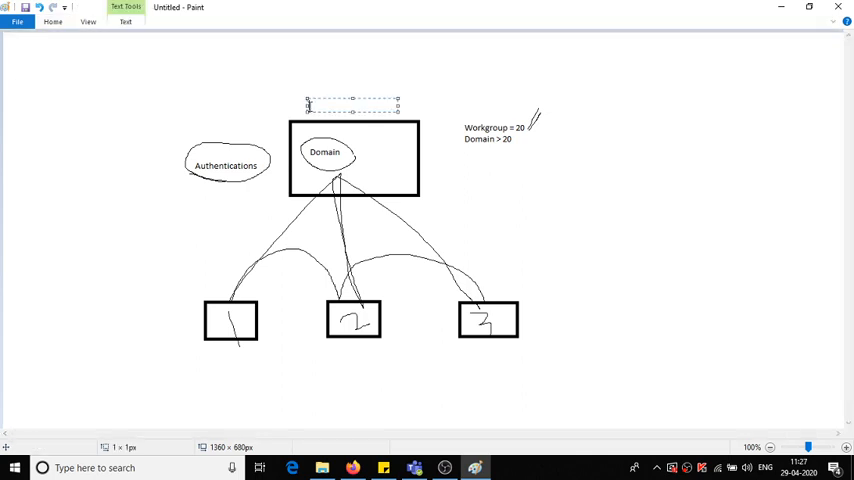
text(AD)
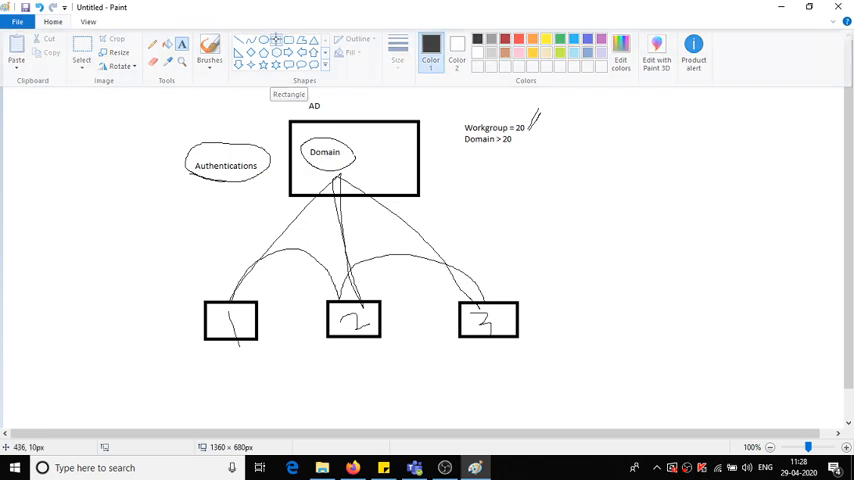
drag(135, 78, 425, 297)
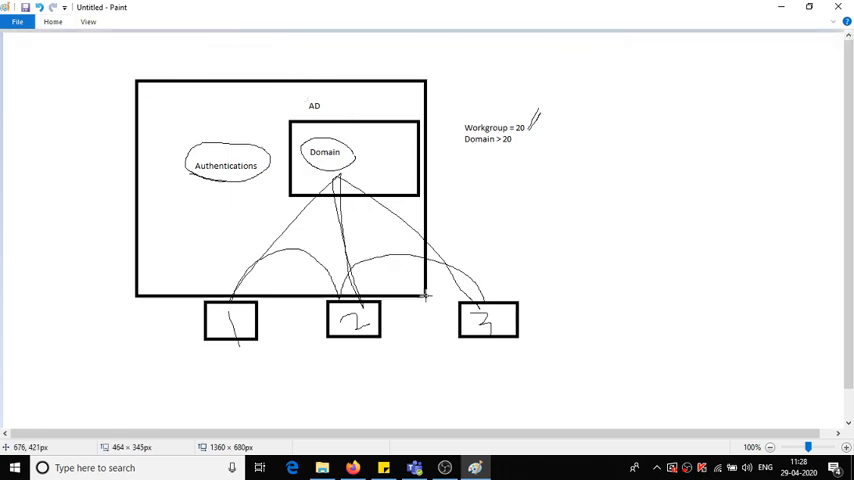